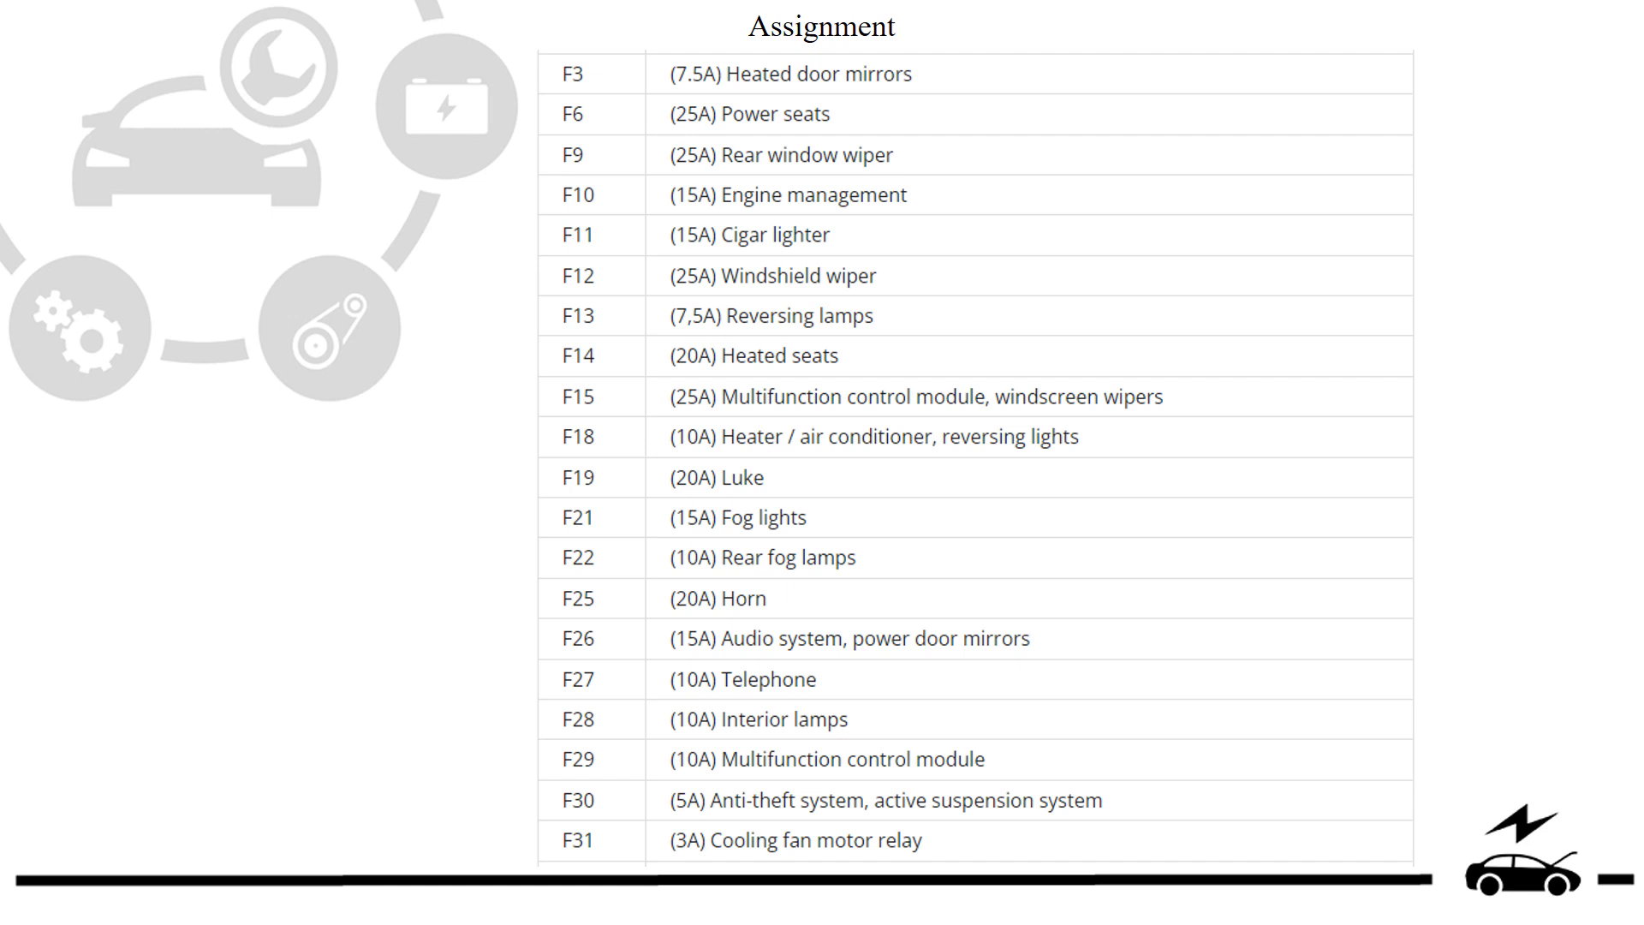
scroll(down, 3)
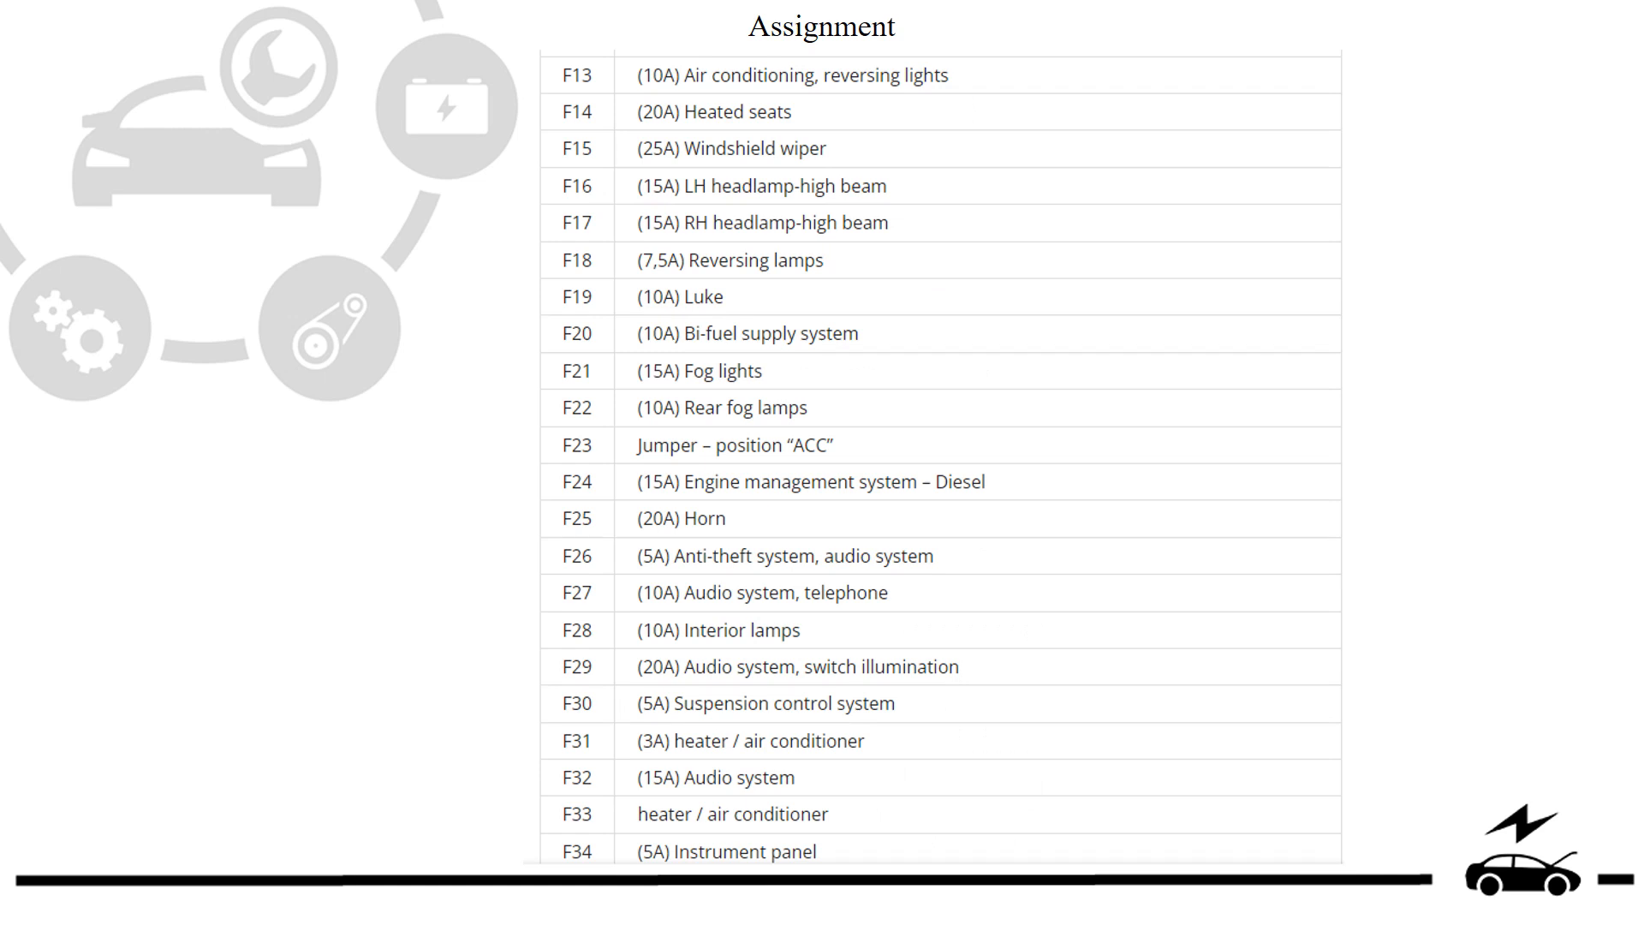